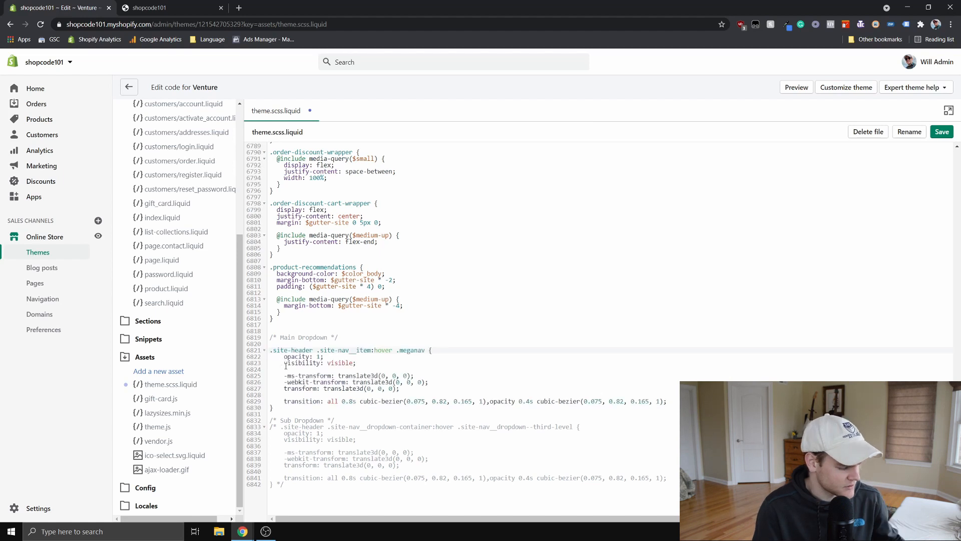
Show the storefront home page with the Catalog dropdown opened on hover.
left_click(165, 7)
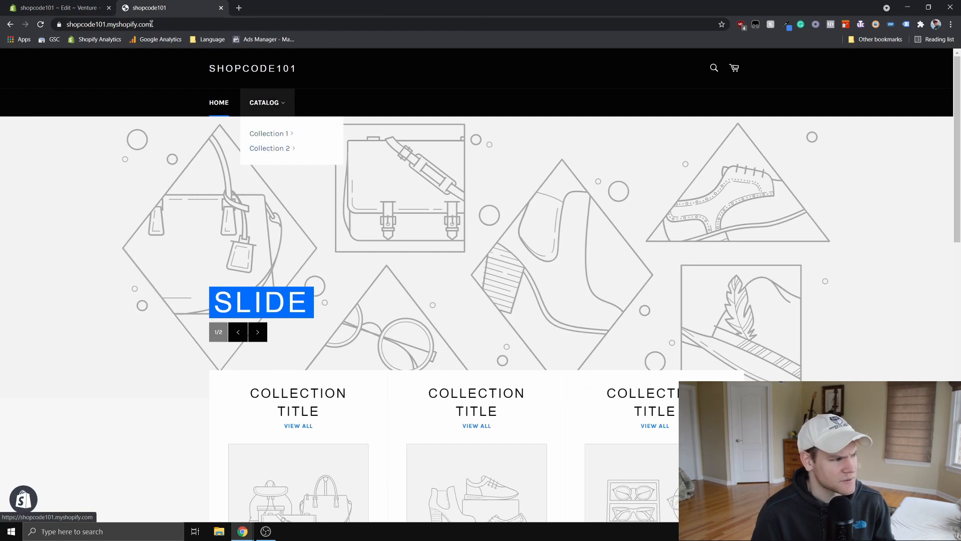
Return to theme.scss.liquid and set both main dropdown easings to cubic-bezier(0.16, 0.97, 0.47, 0.98).
left_click(58, 7)
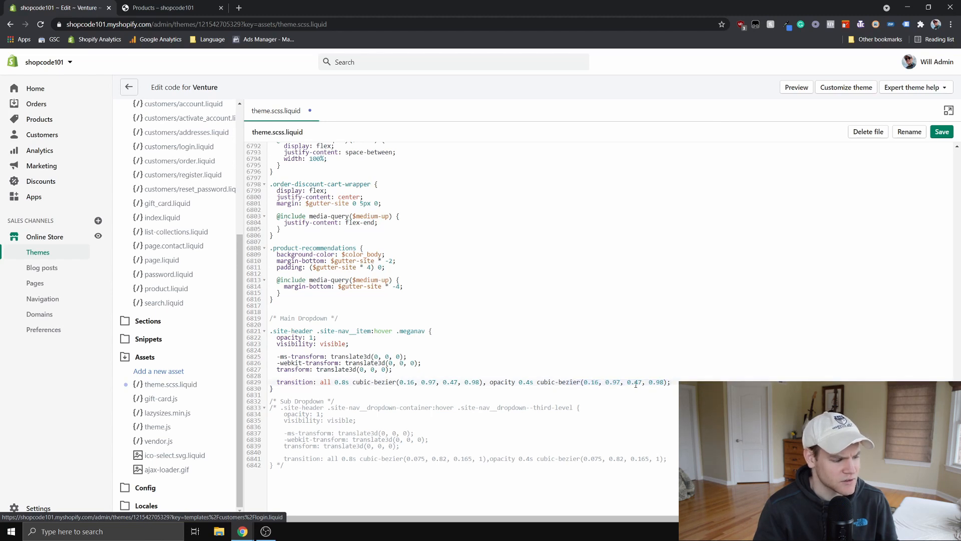
Reload the storefront's all-products page and hover Catalog to check the new easing.
left_click(165, 7)
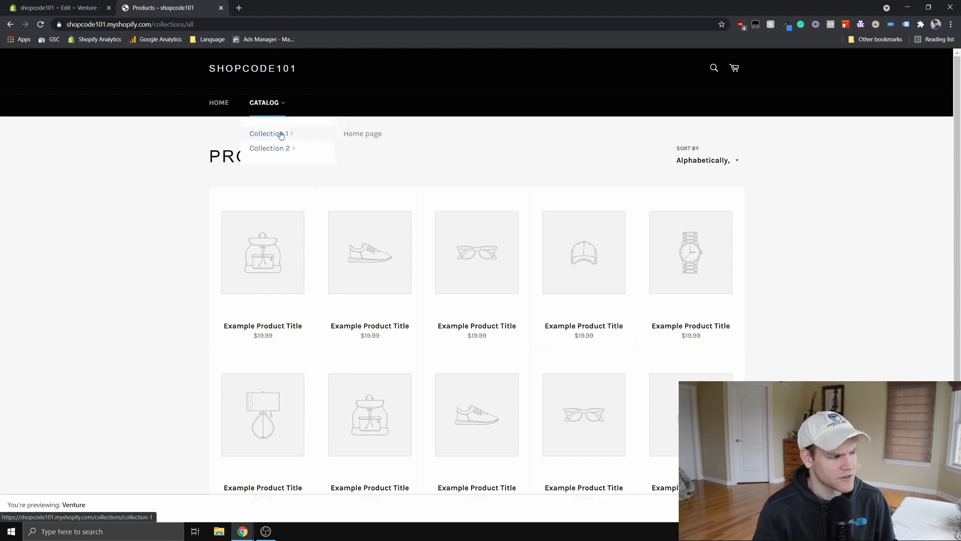
Uncomment the Sub Dropdown hover rule in theme.scss.liquid.
left_click(55, 7)
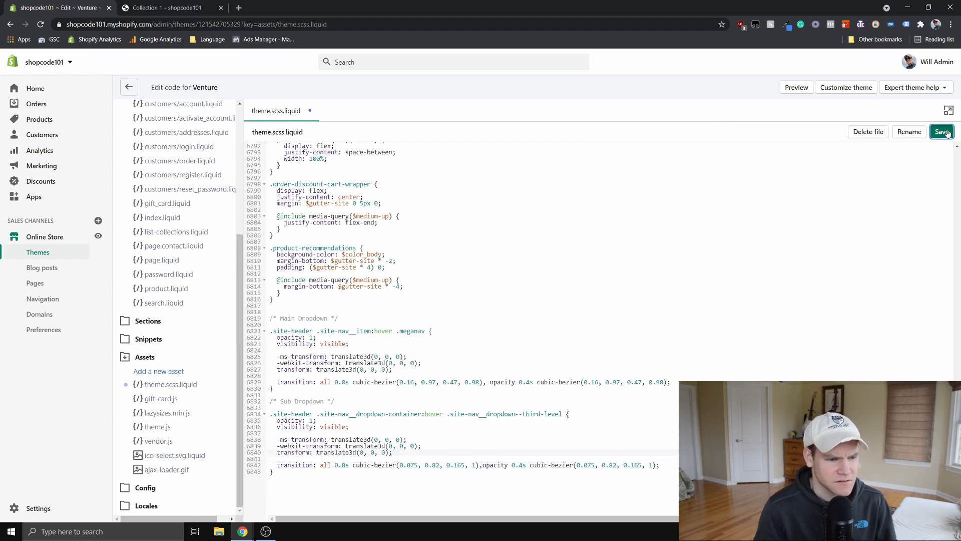
Save the stylesheet and show the Collection 3 page at desktop width with DevTools open.
left_click(941, 131)
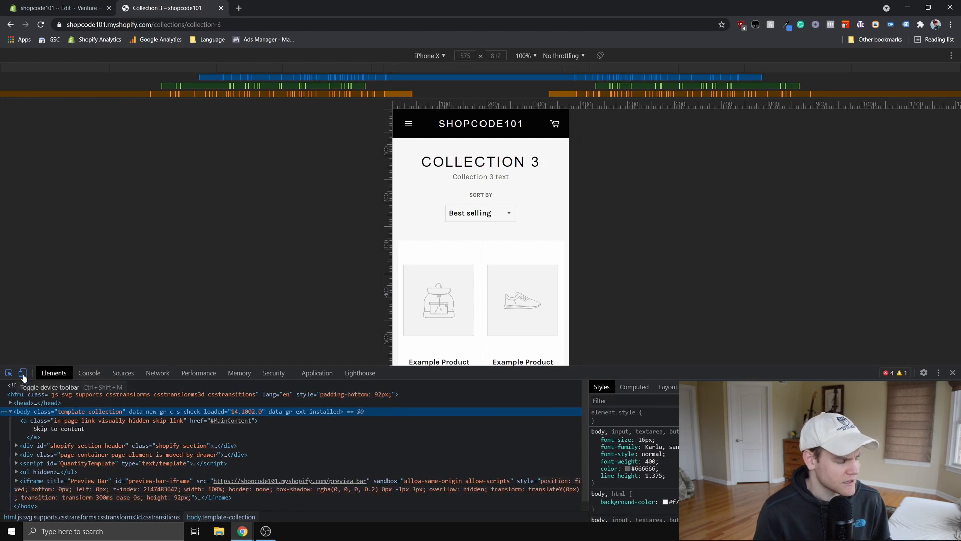
left_click(21, 372)
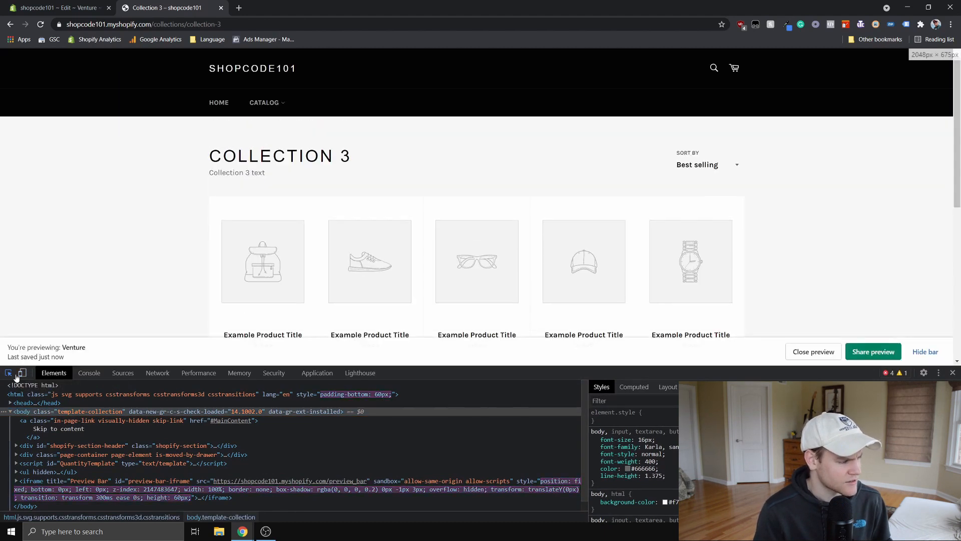